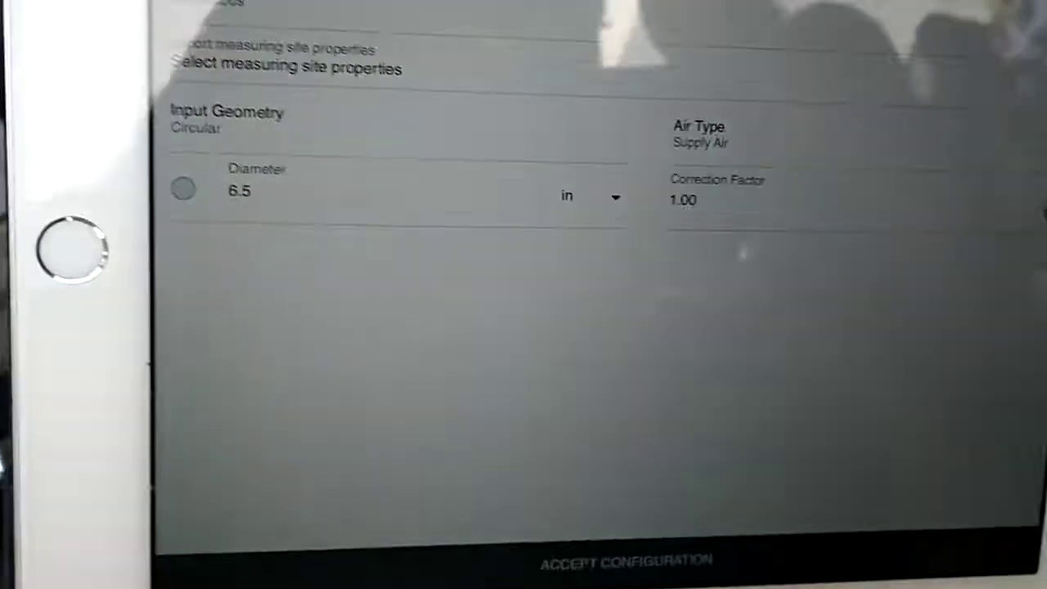
# - Accept the duct configuration to show the live operating flow rate of about 390 cfm
pyautogui.click(625, 560)
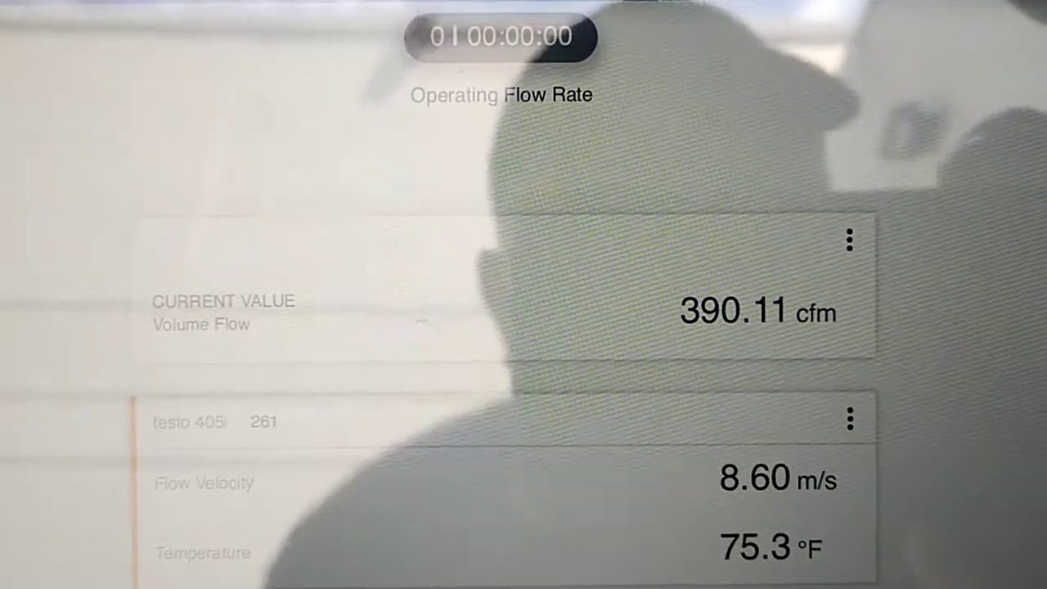